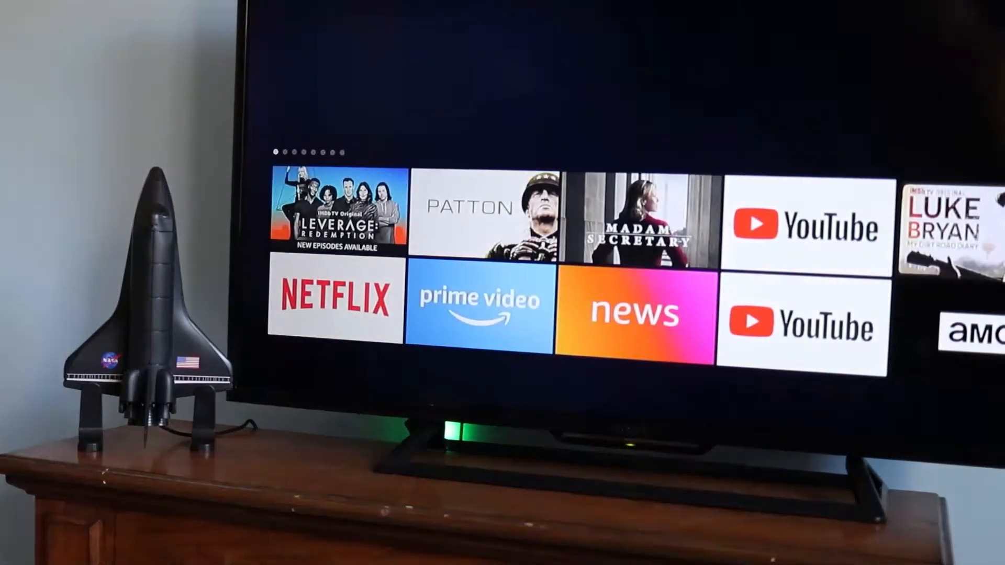
{"action": "scroll", "scroll_direction": "down", "scroll_amount": 3}
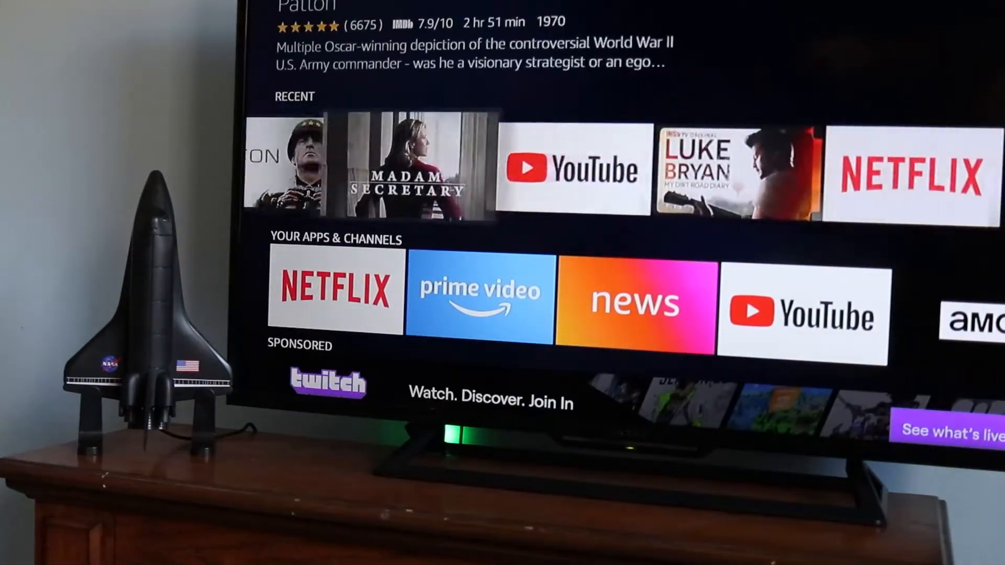